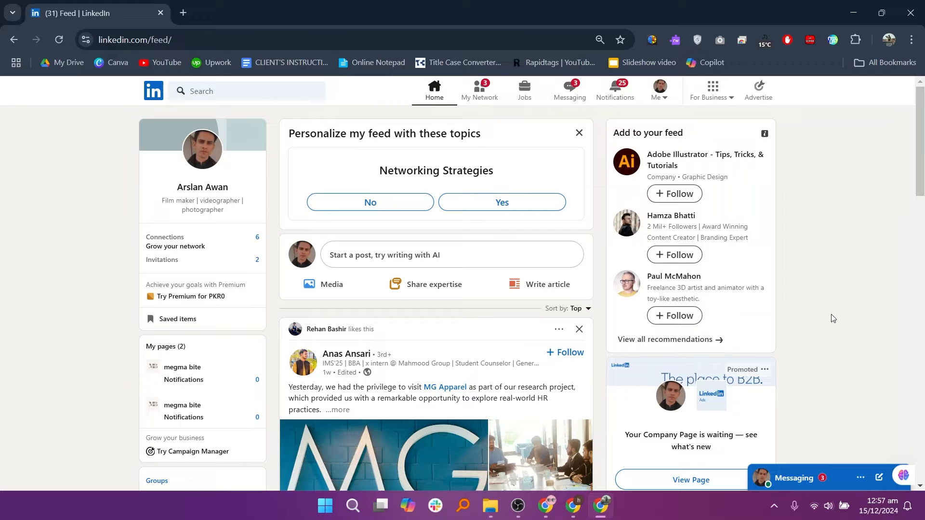
# Step: Search LinkedIn for 'video editor' to show the combined results
pyautogui.click(236, 91)
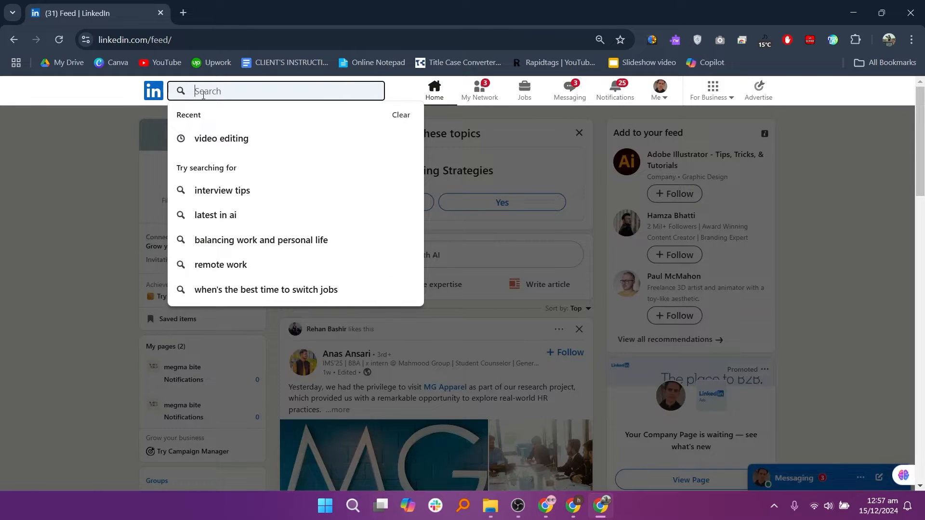
pyautogui.write('video editor')
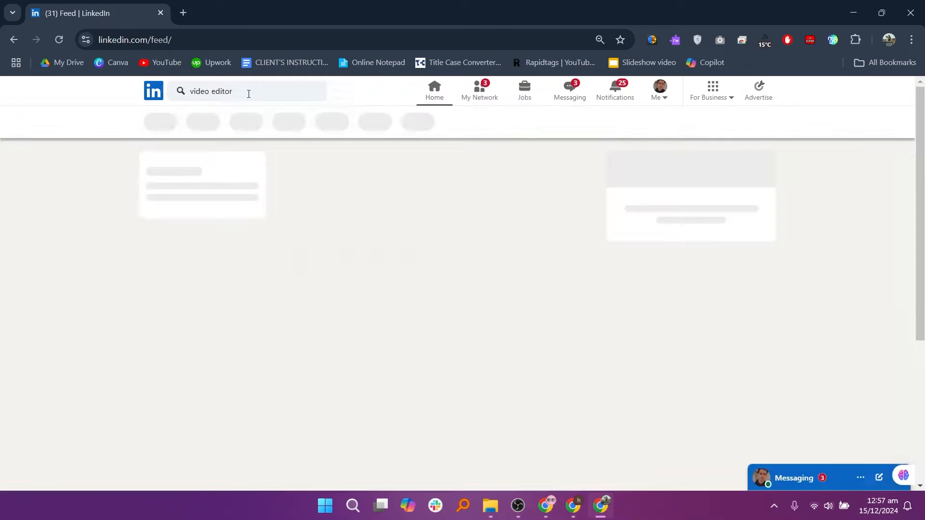
pyautogui.press('Enter')
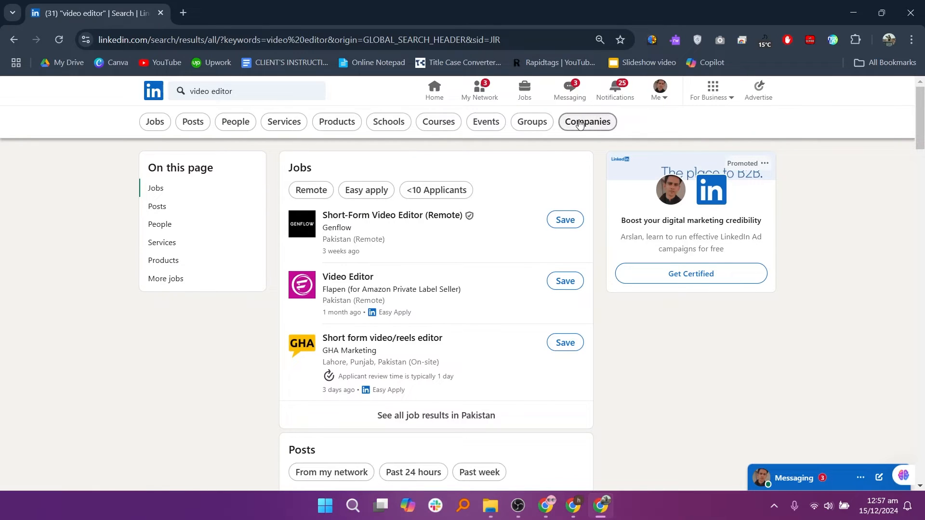
pyautogui.moveTo(491, 200)
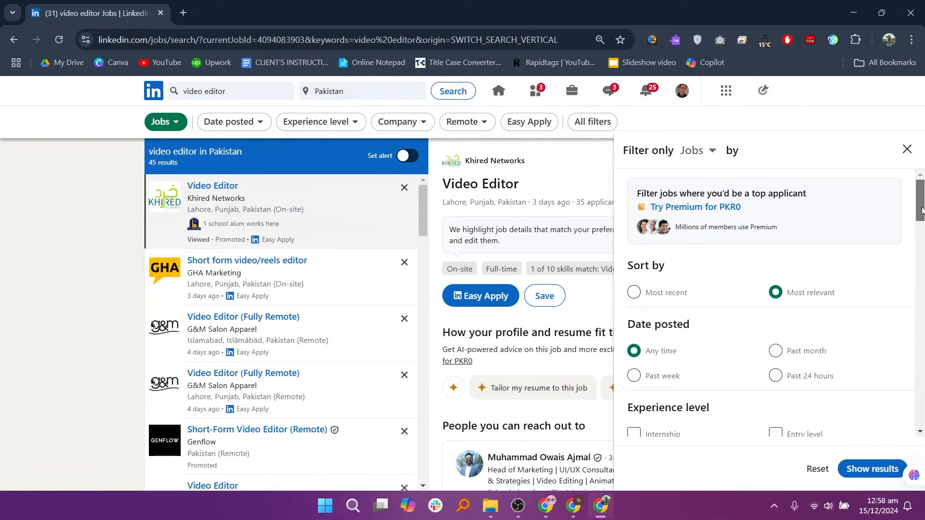
# Step: Open All filters for the 'video editor' job listings in Pakistan
pyautogui.scroll(-3)
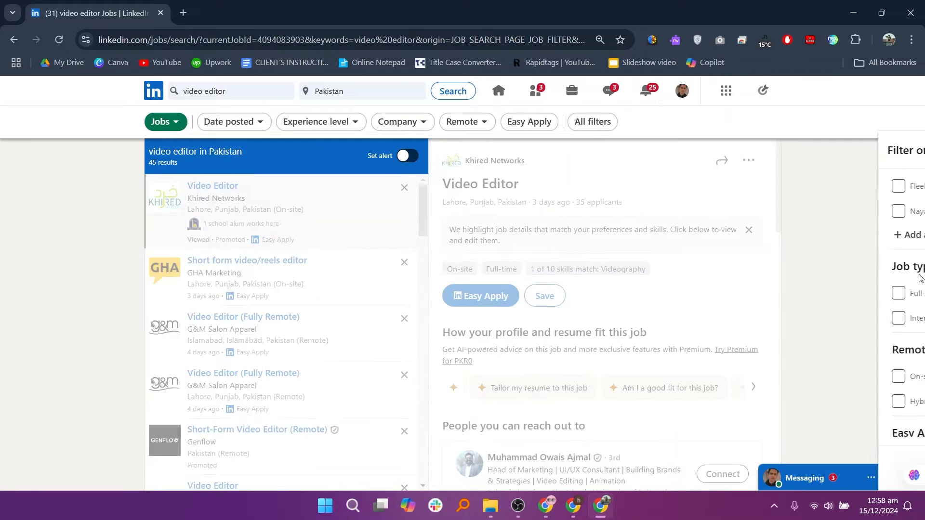
pyautogui.click(591, 122)
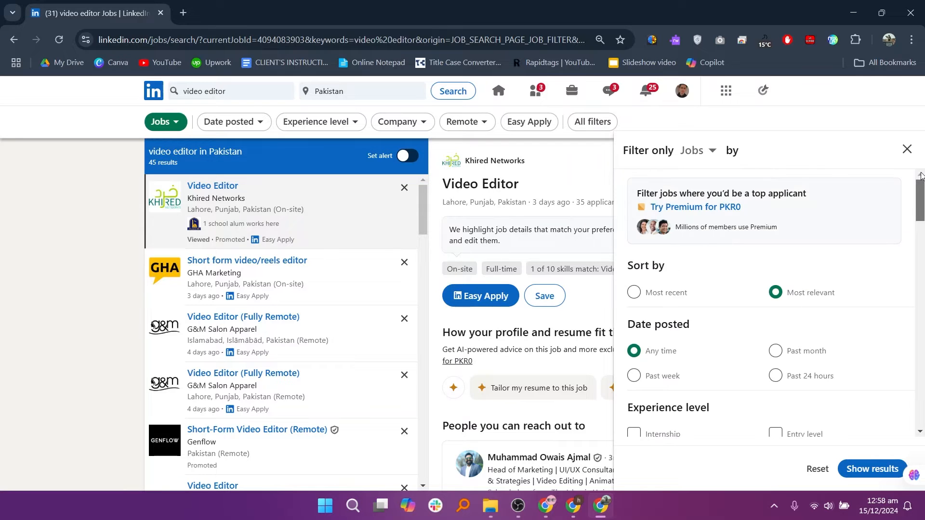
pyautogui.click(906, 149)
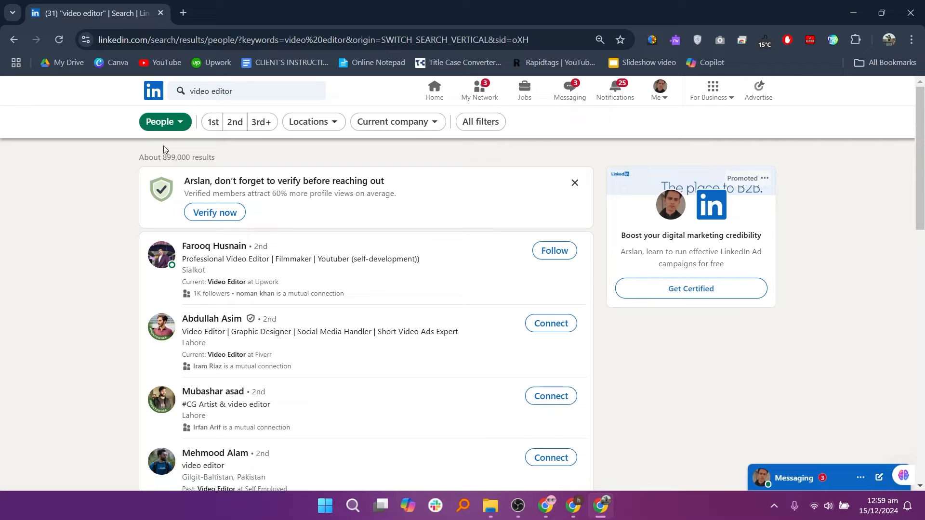
# Step: Switch to People results and open the Locations filter options
pyautogui.click(310, 121)
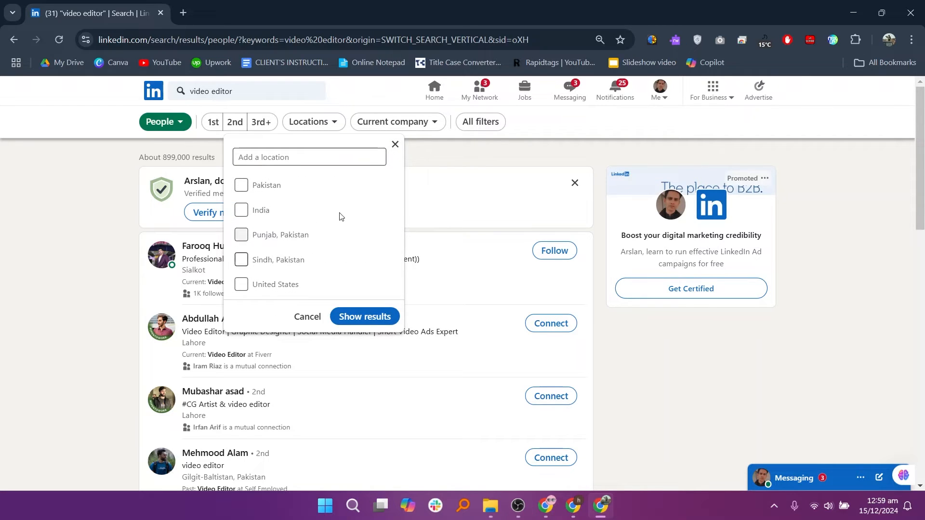
pyautogui.click(363, 317)
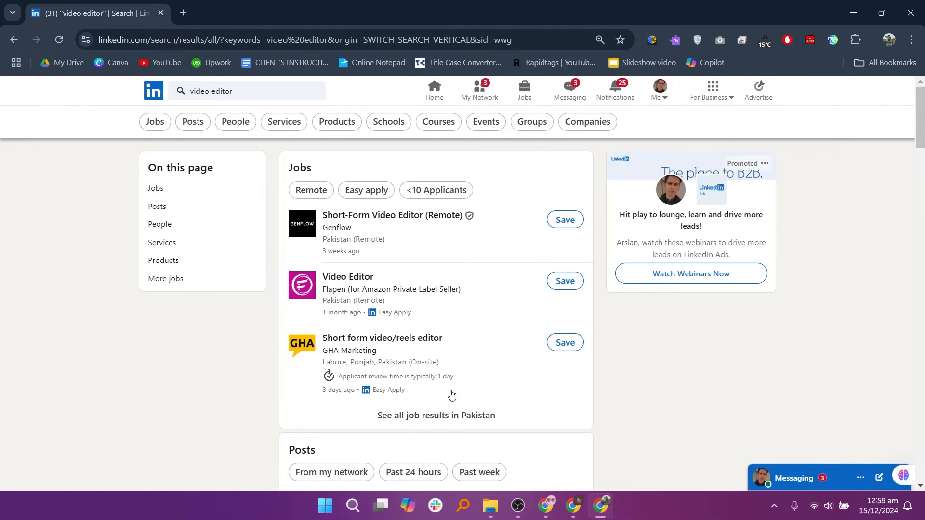
# Step: Scroll the 'video editor' results past Jobs to the hiring posts and Services
pyautogui.scroll(-3)
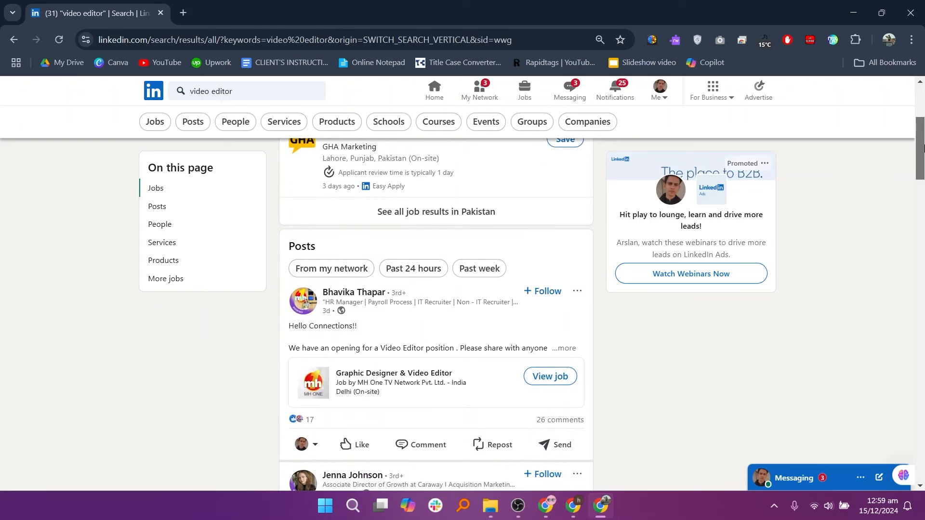
pyautogui.scroll(-3)
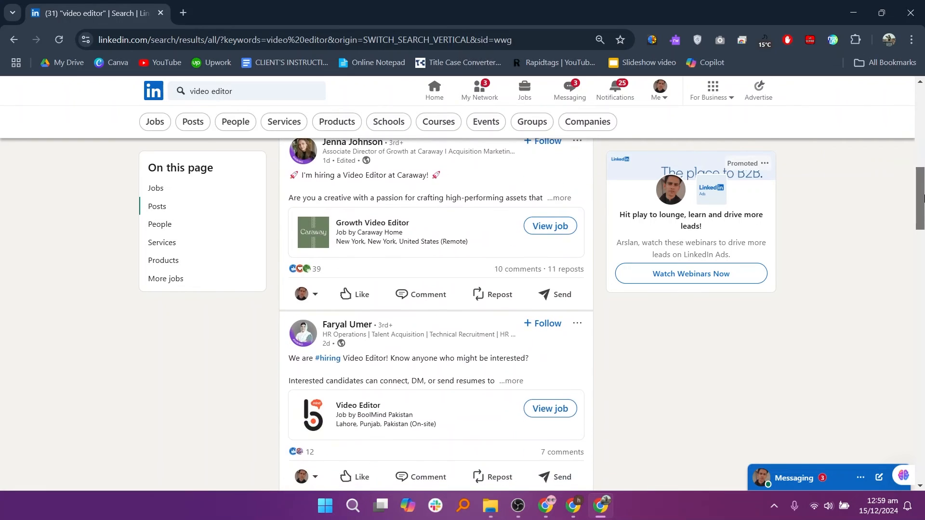
pyautogui.scroll(-3)
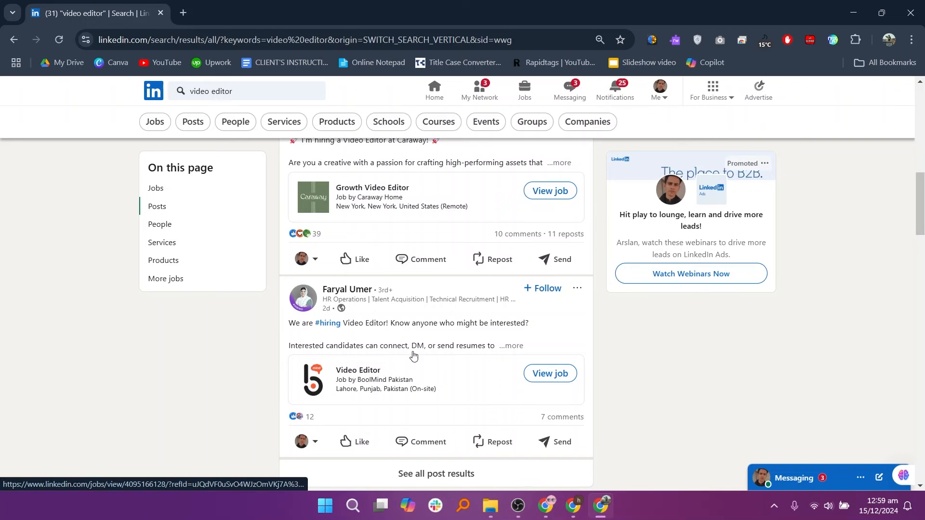
pyautogui.moveTo(340, 361)
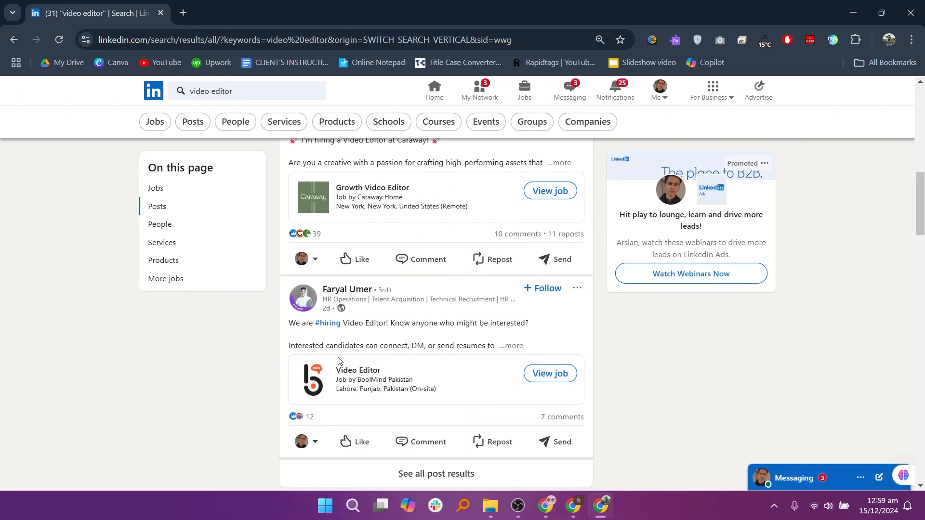
pyautogui.moveTo(793, 323)
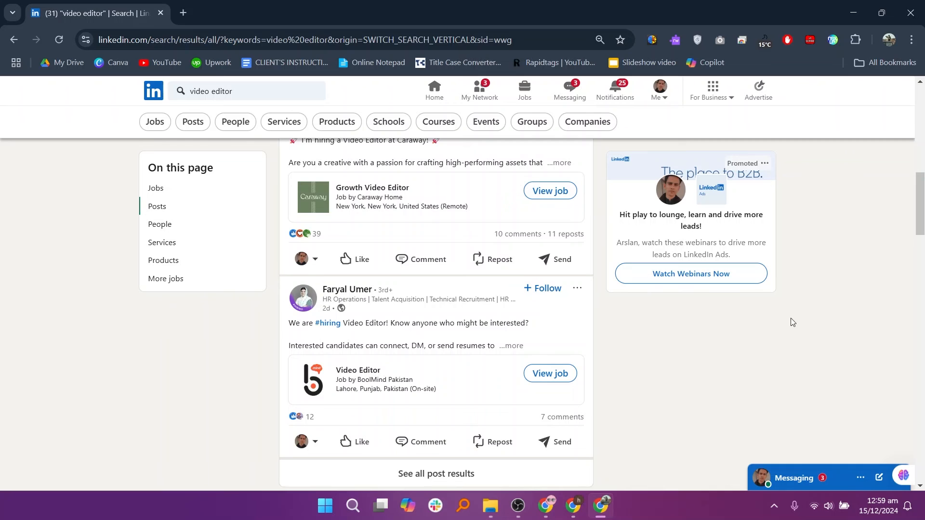
pyautogui.scroll(-3)
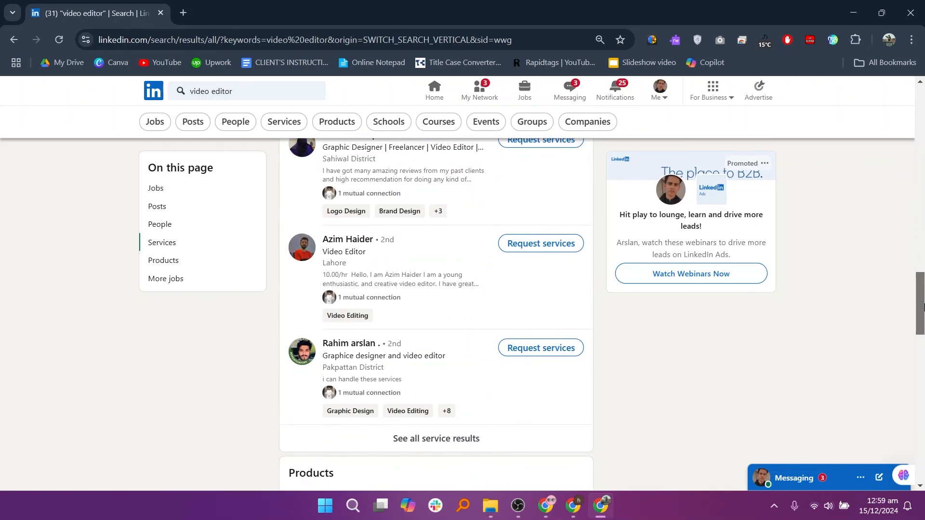